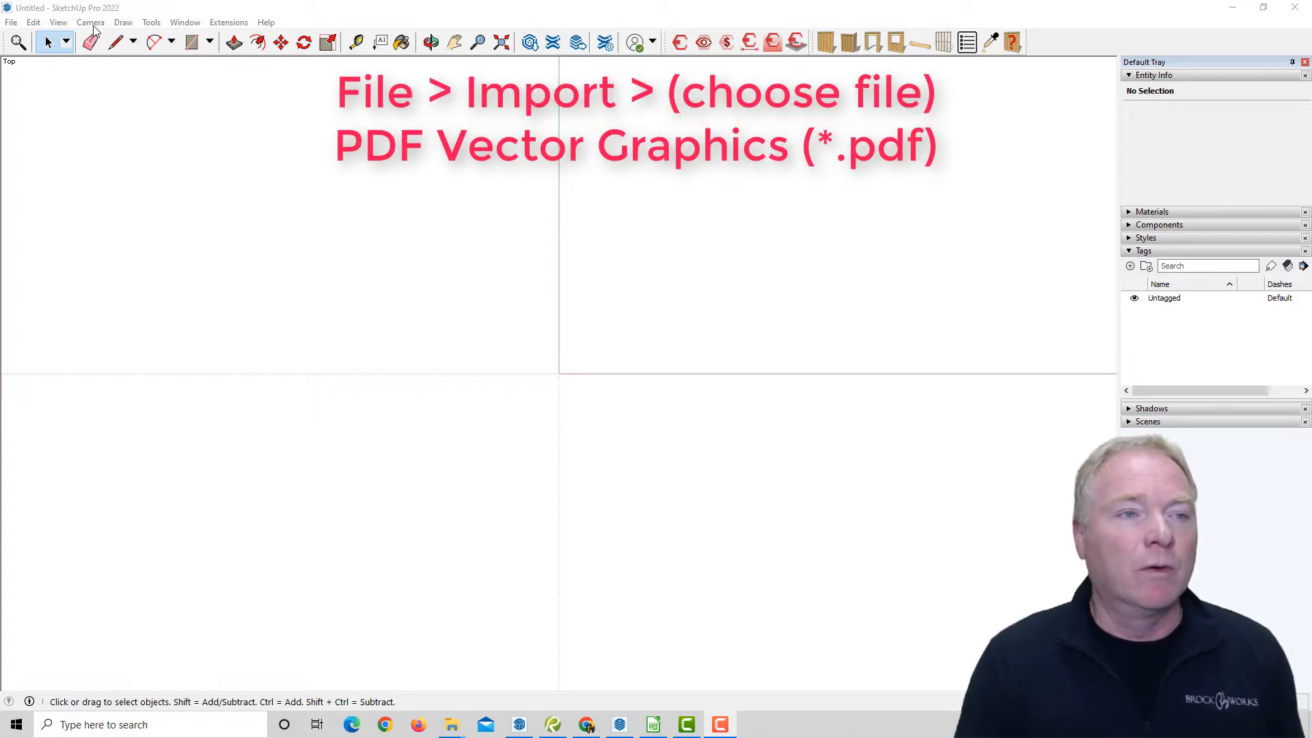
Choose the 2021_02_02_Boucher_Full Set PDF from the Desktop for import as PDF Vector Graphics
click(11, 22)
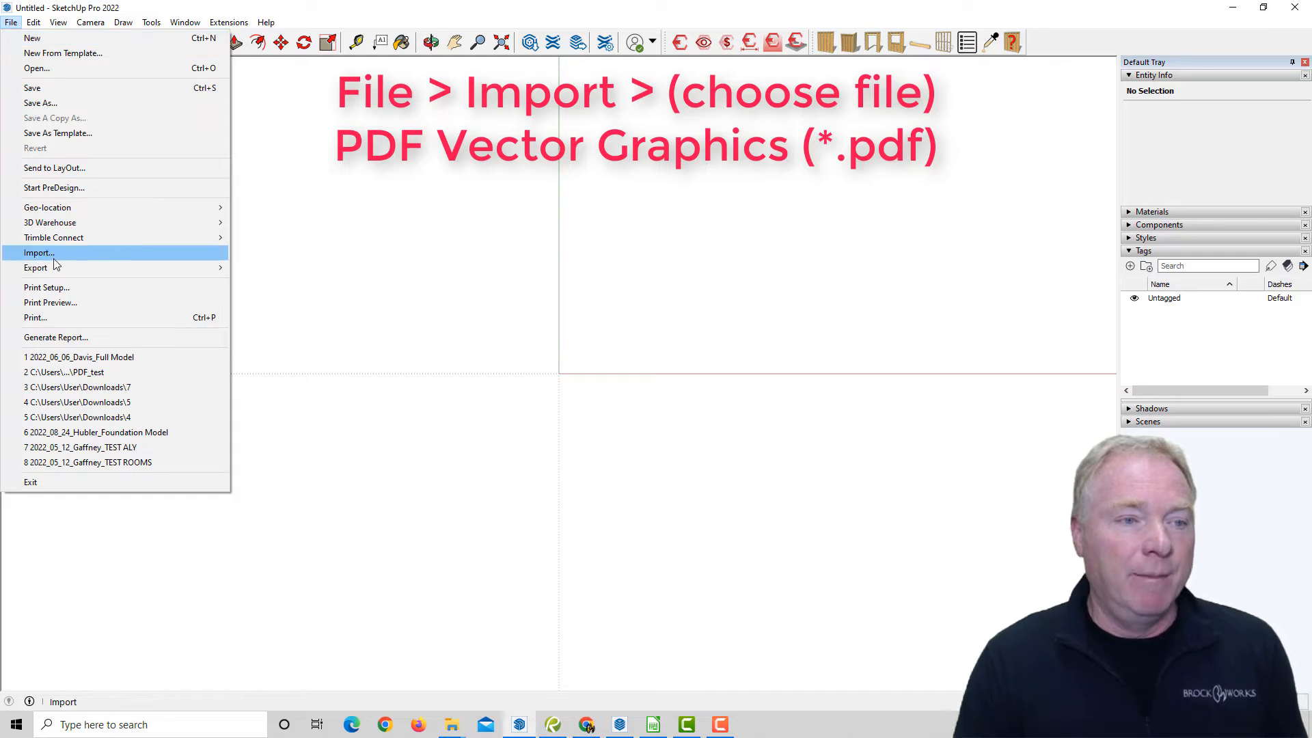
click(38, 253)
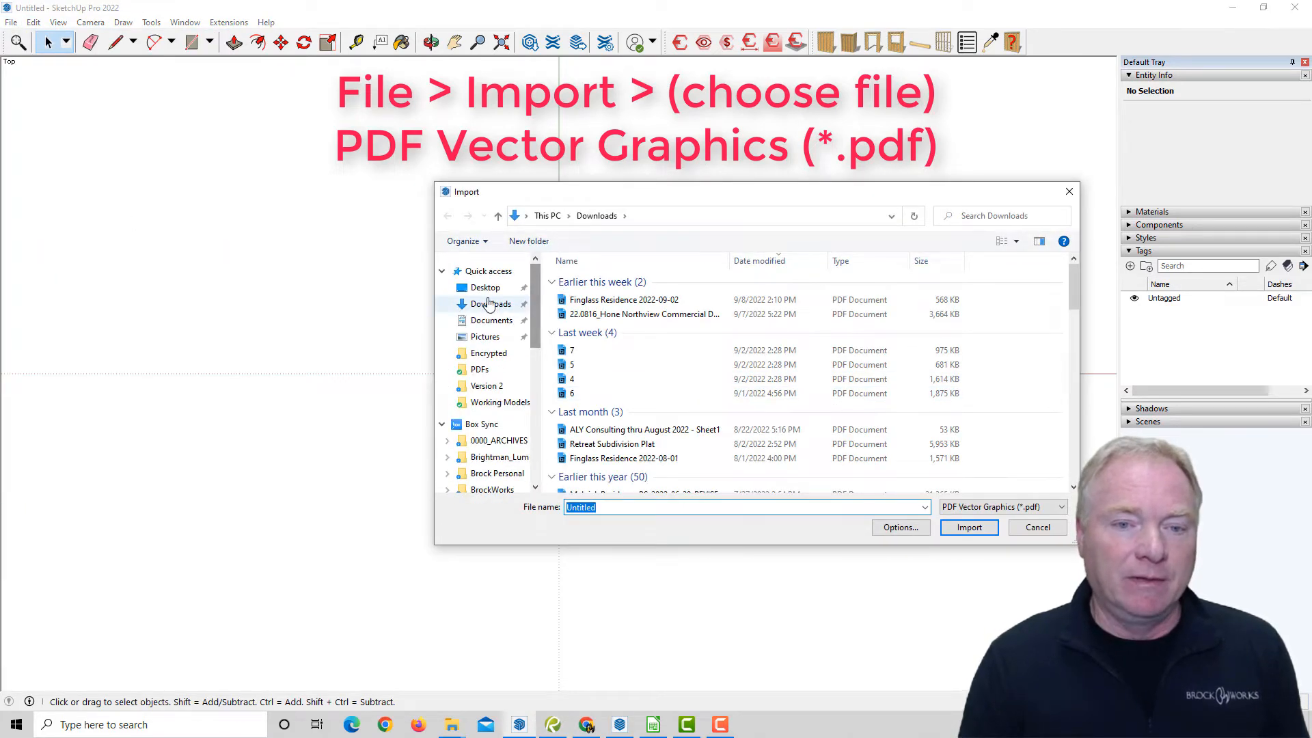
click(483, 287)
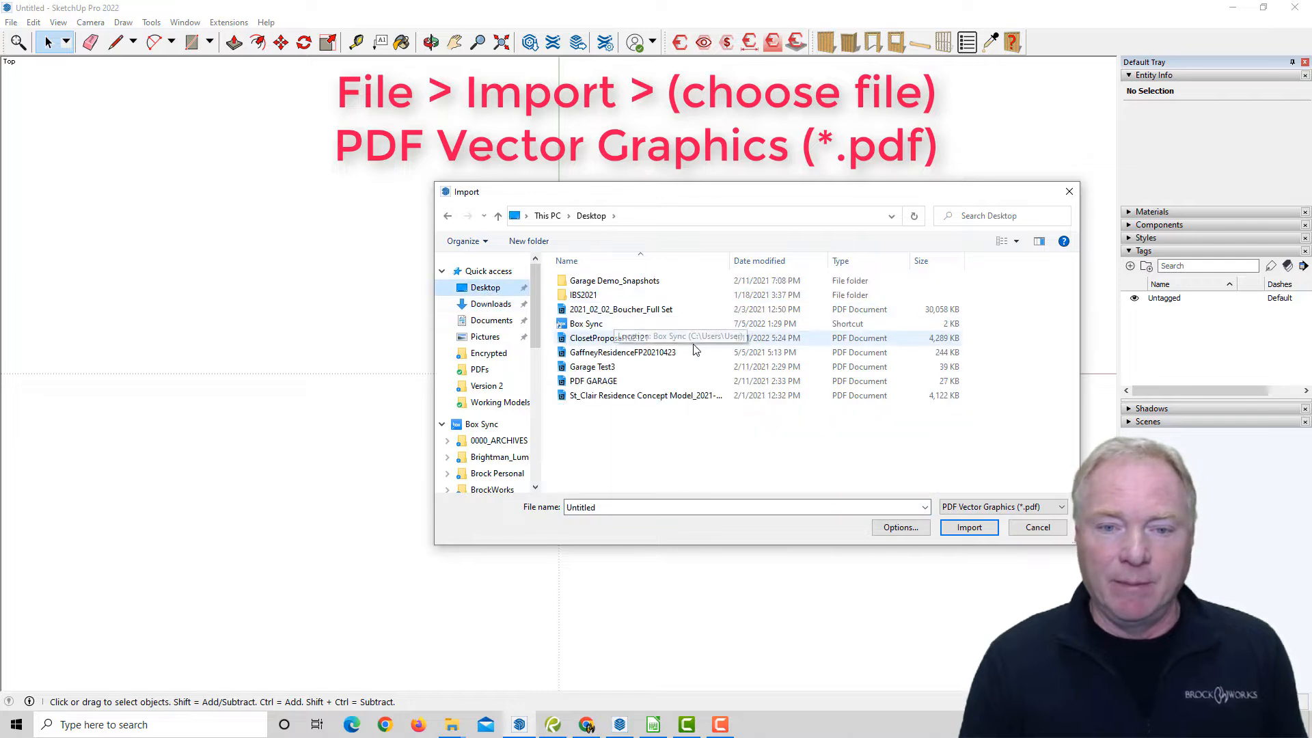
click(620, 309)
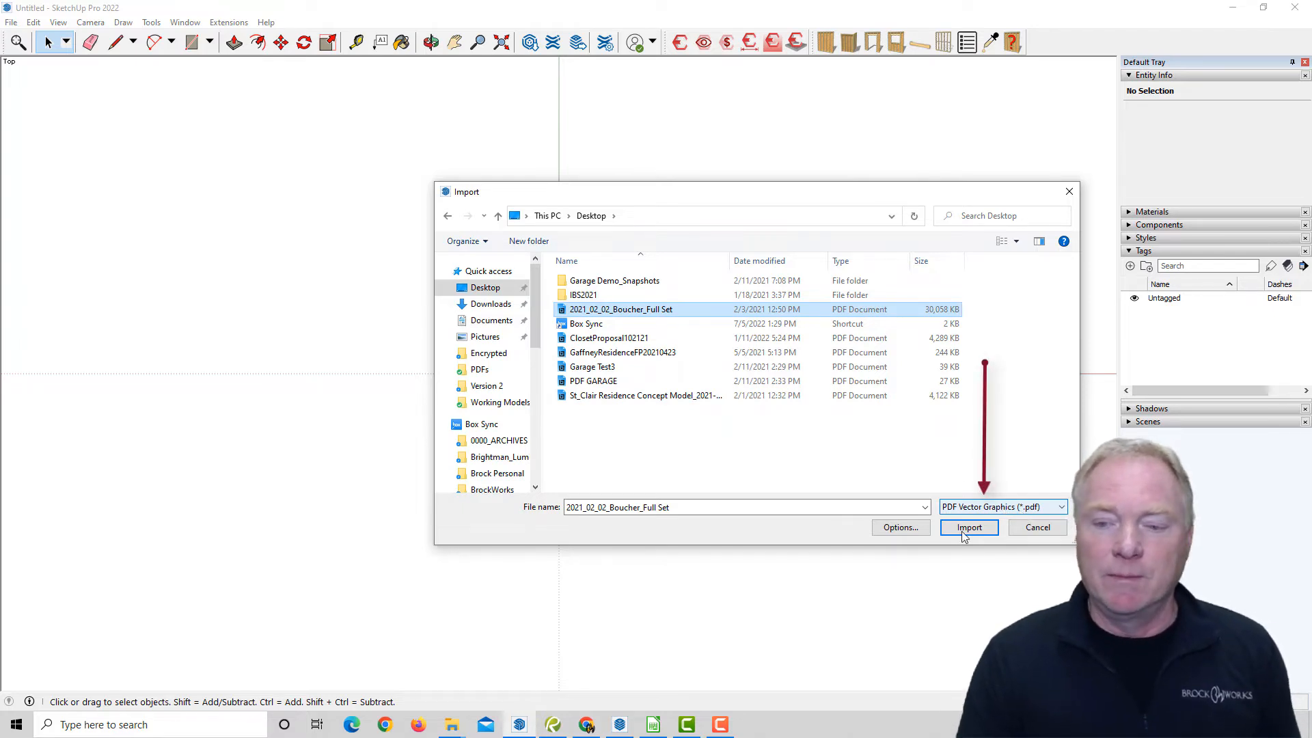
Import the PDF and mark the Second Level Floor Plan on page 5 of 22 with a crop box
click(967, 527)
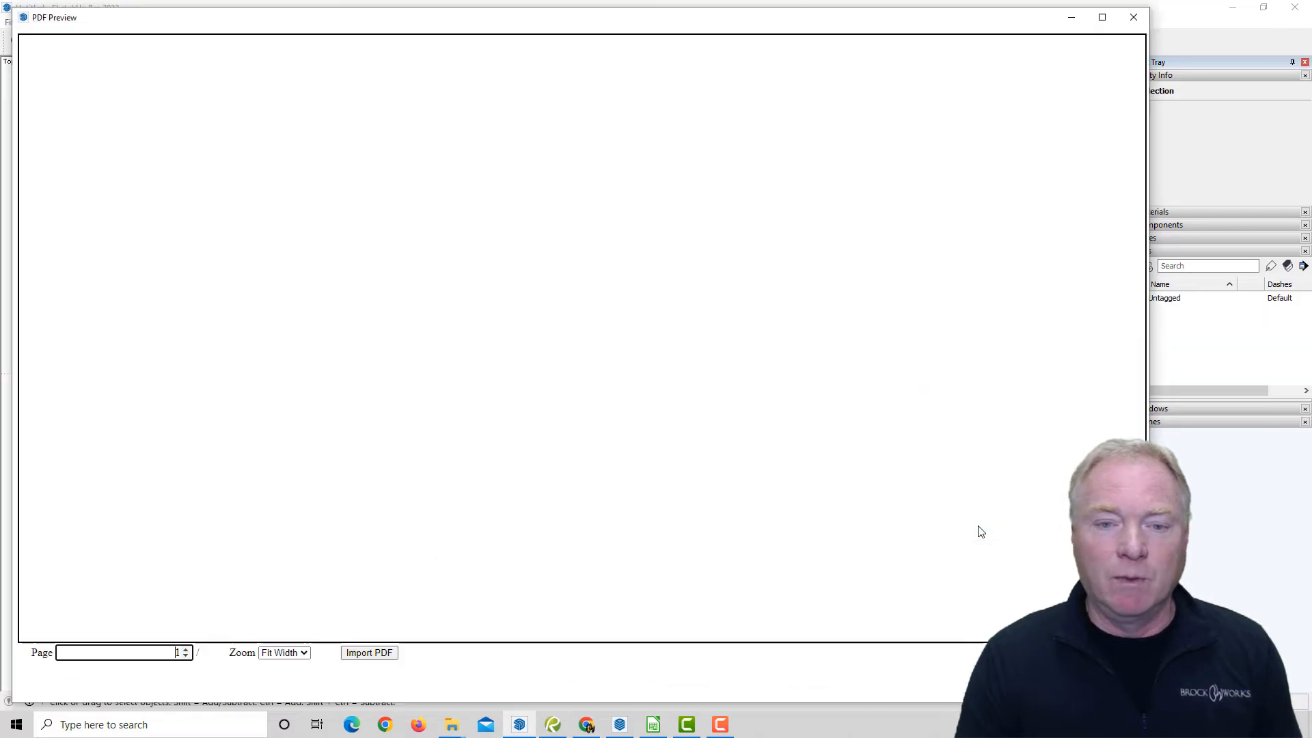
click(369, 653)
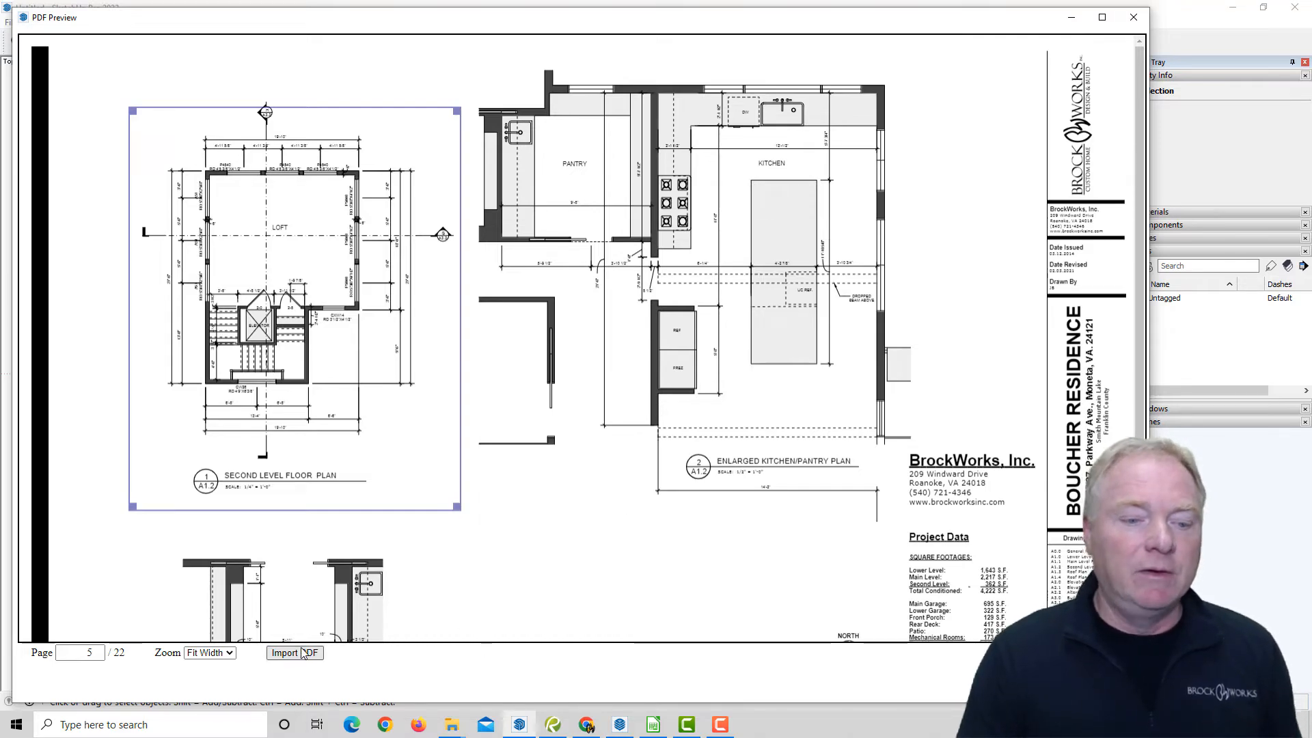
Import the cropped floor plan into the model and show the PDF Text - Page 5 tag
click(289, 653)
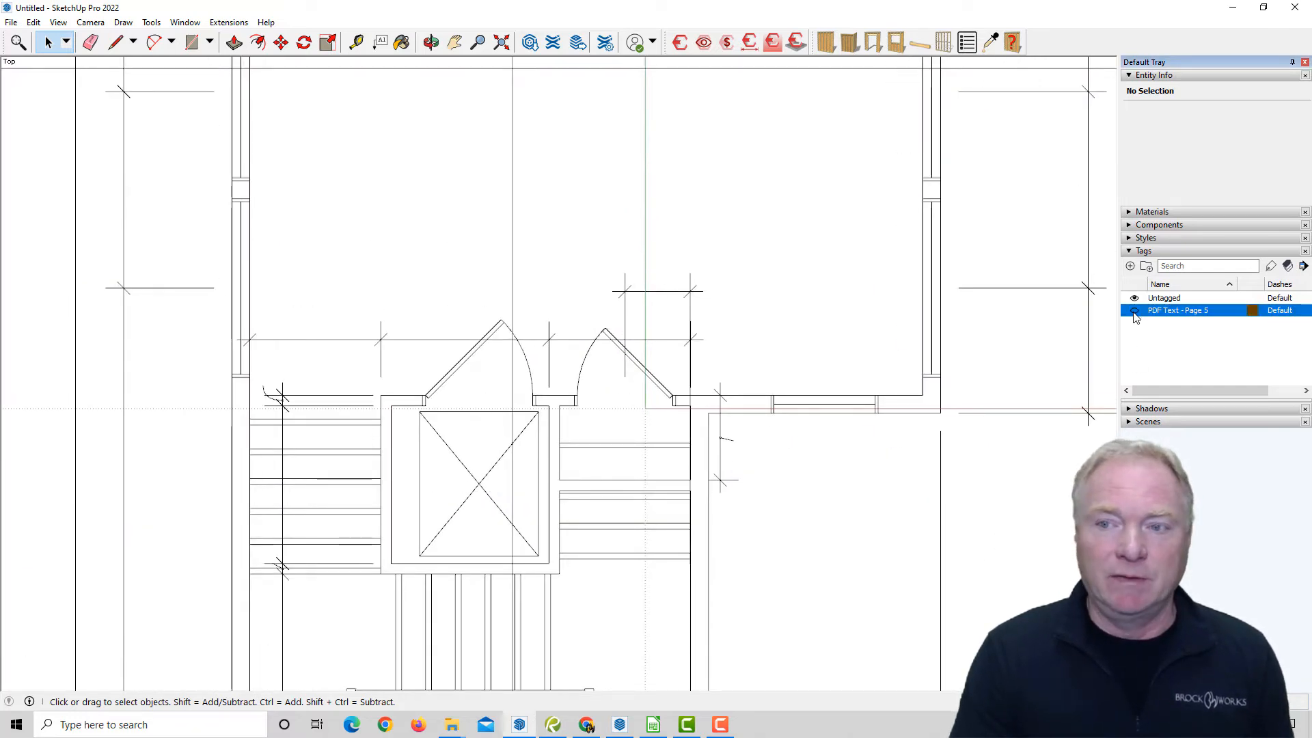
click(1134, 310)
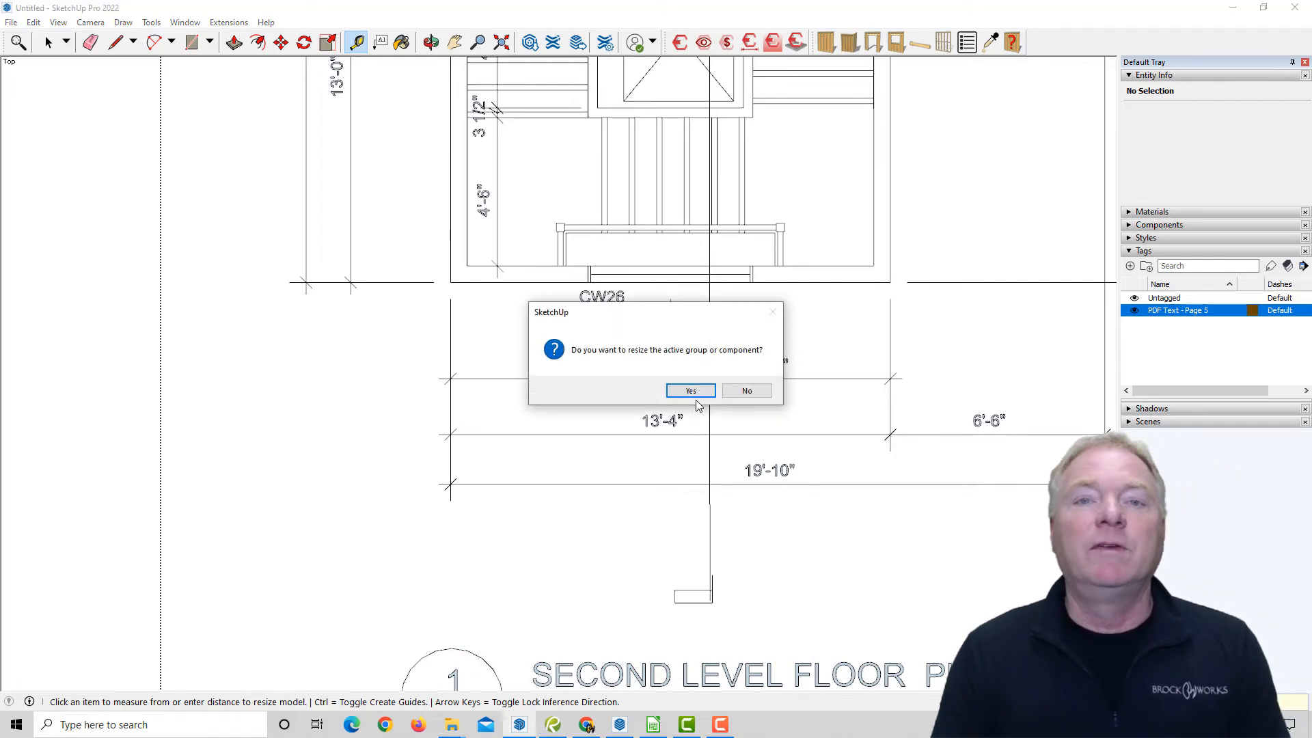
Confirm resizing the floor plan group to the true measured length
click(689, 391)
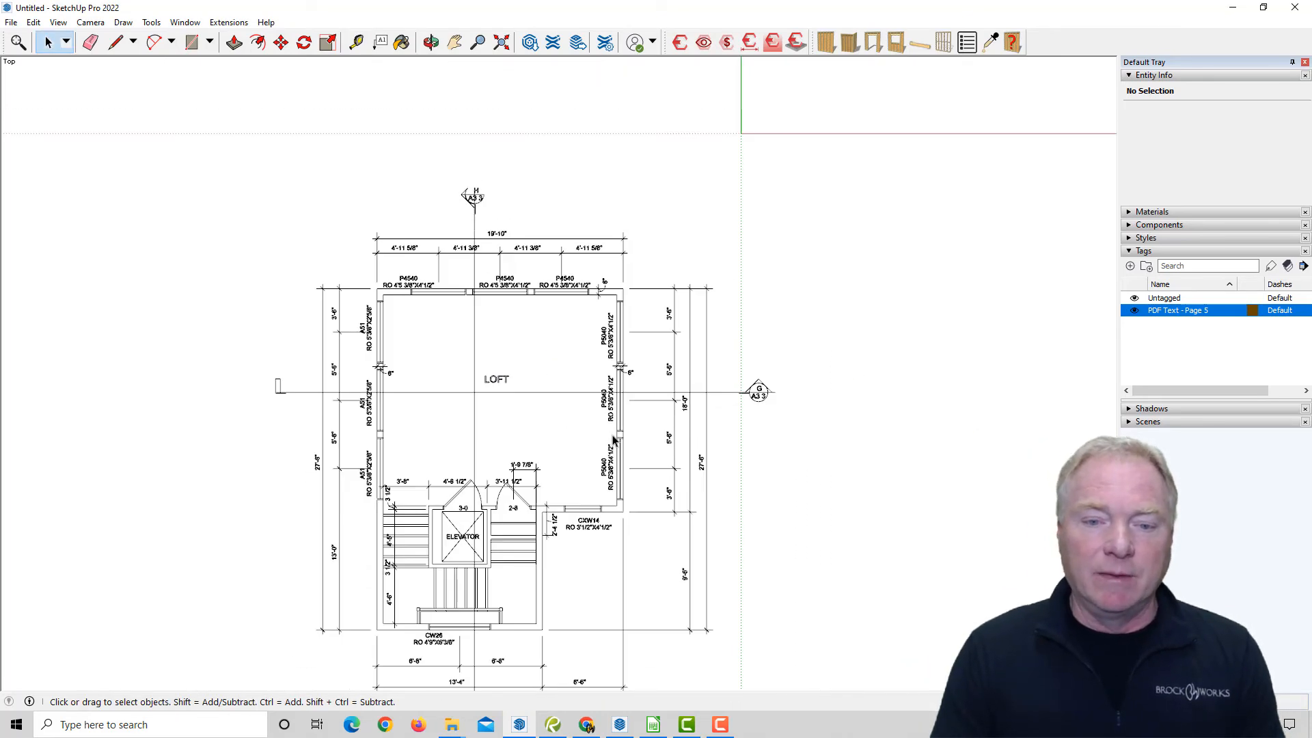
click(496, 418)
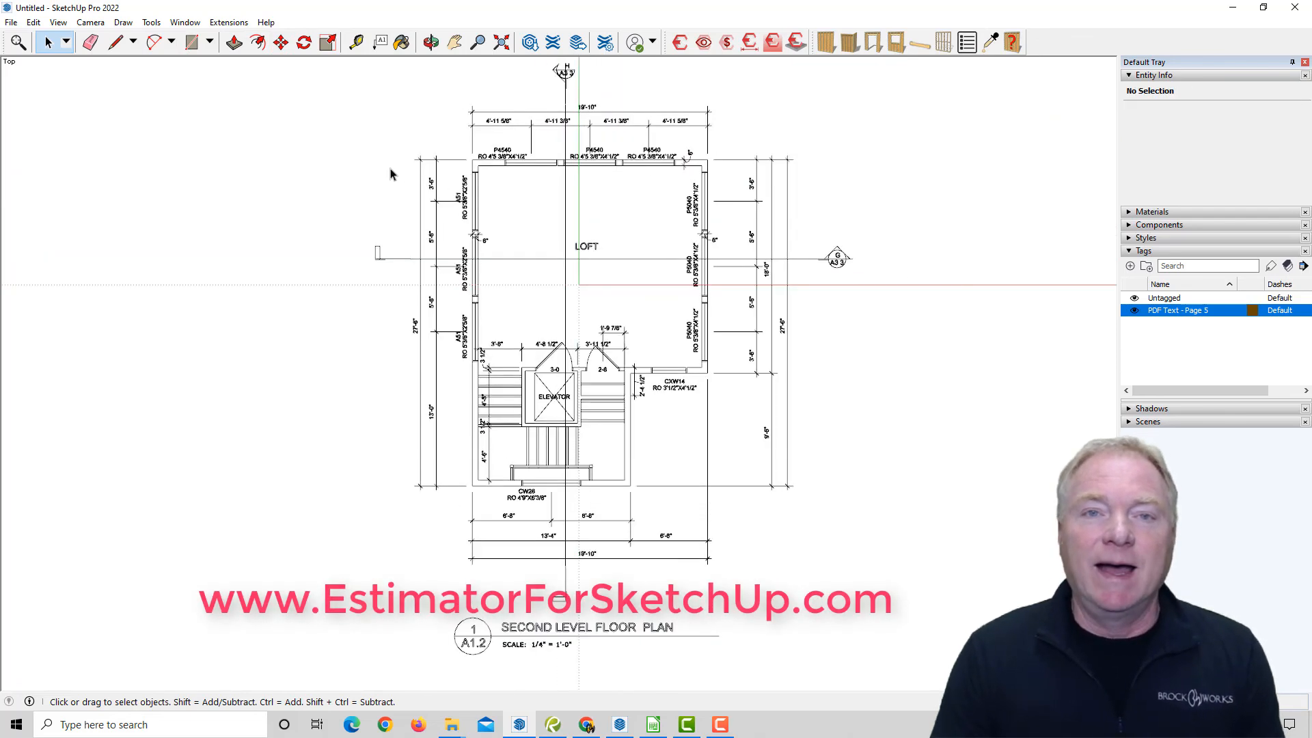
mouse_move(400, 184)
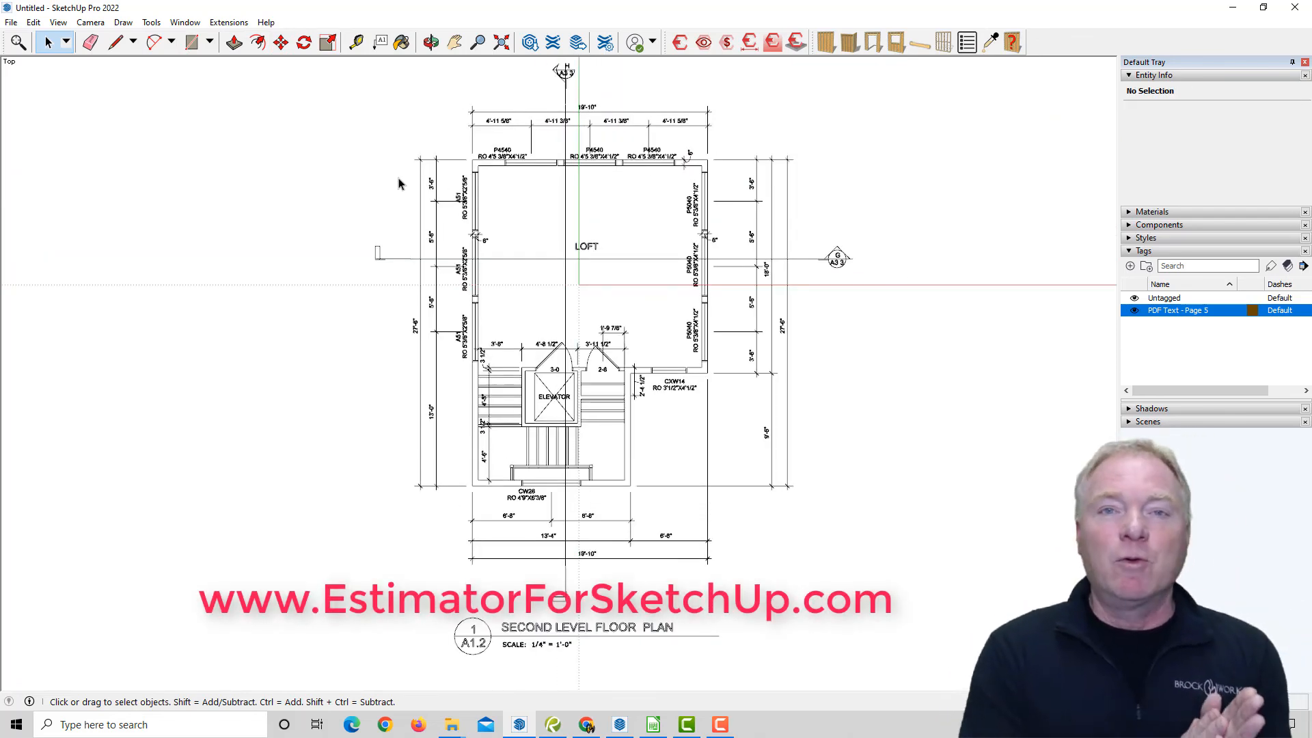